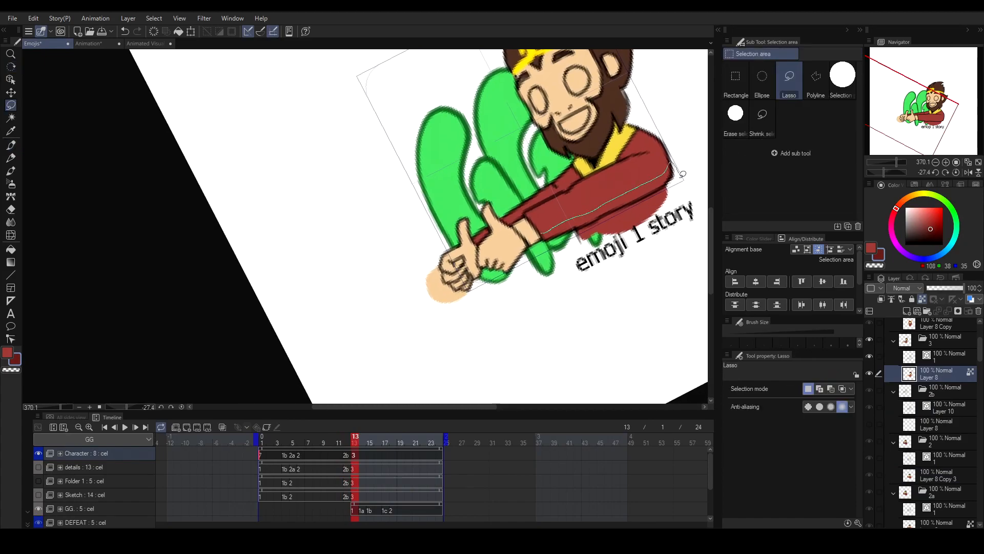
Scrub the example timeline to the frame 13 pose, then close the emoji document.
click(11, 145)
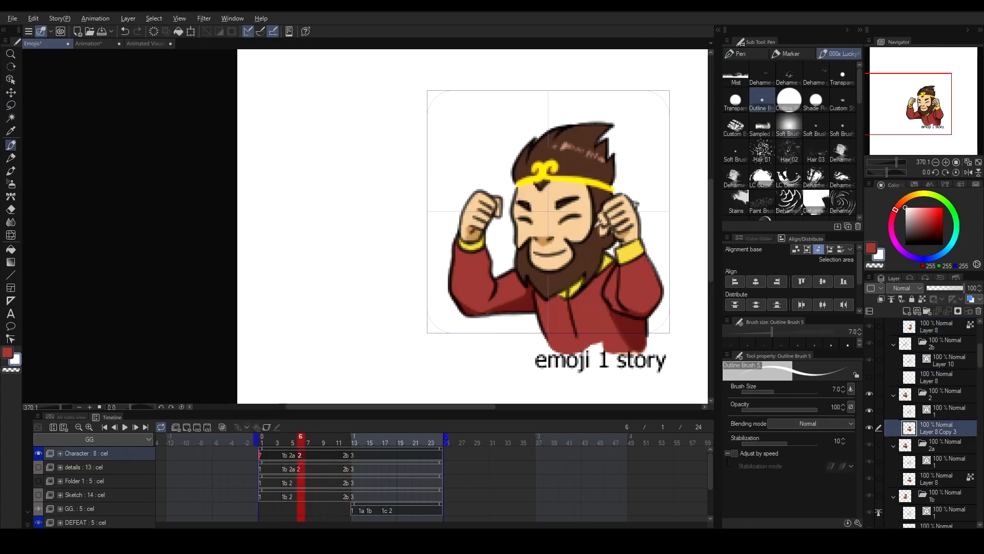
click(354, 436)
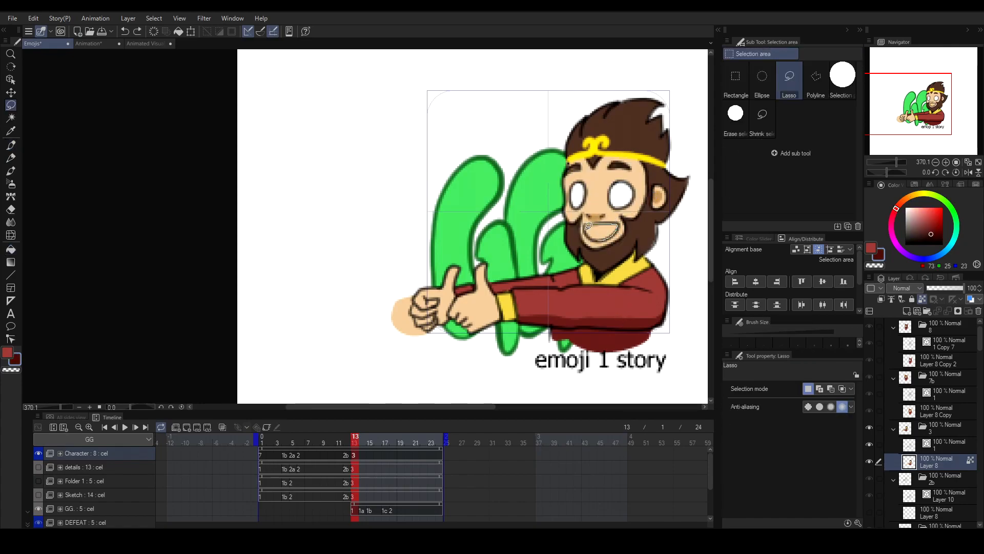
click(11, 145)
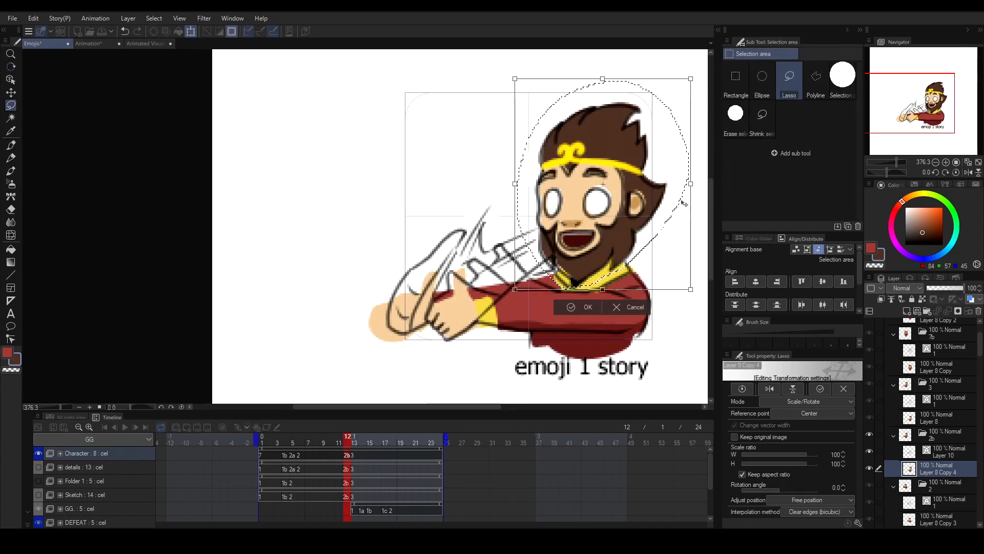
click(587, 307)
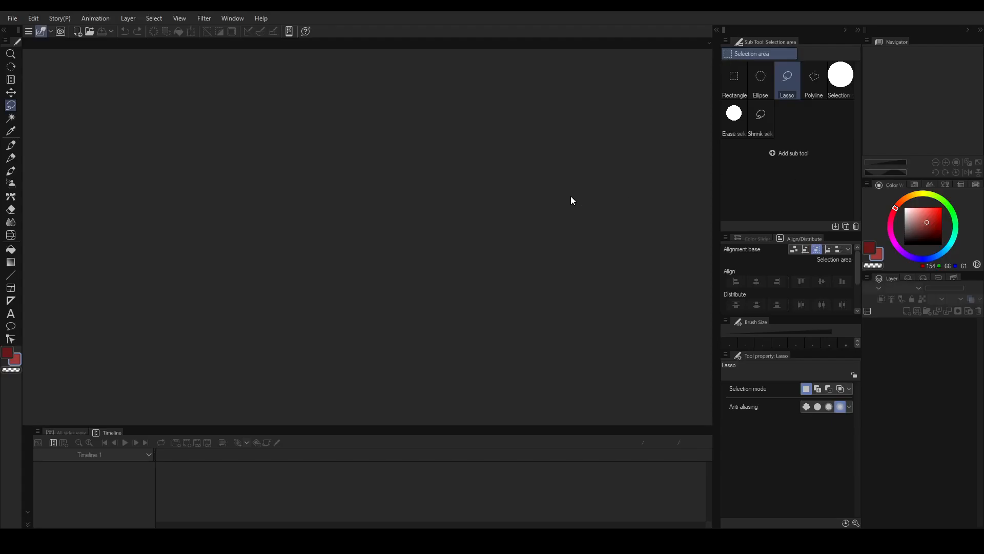
Start a new Animation project with a 128 × 128 output frame.
click(11, 17)
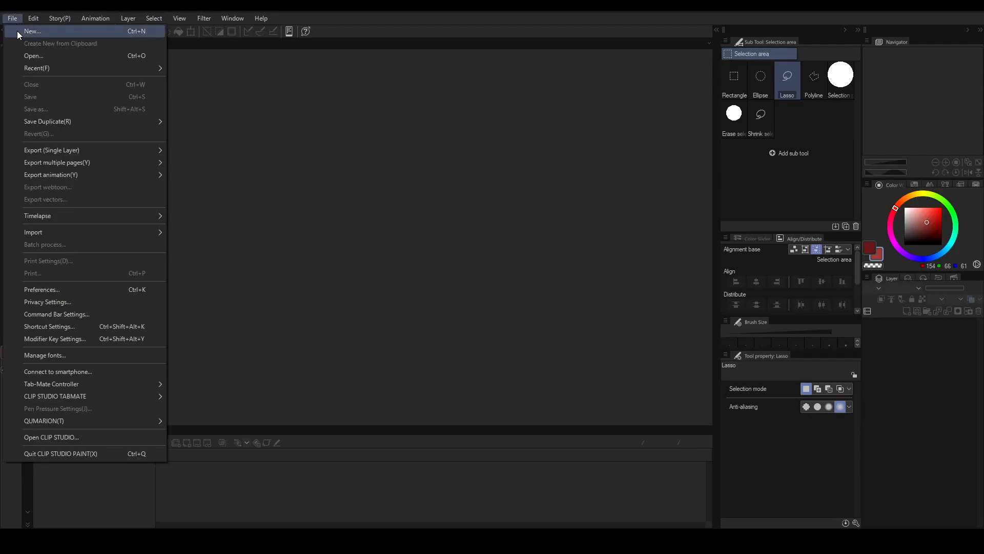
click(31, 31)
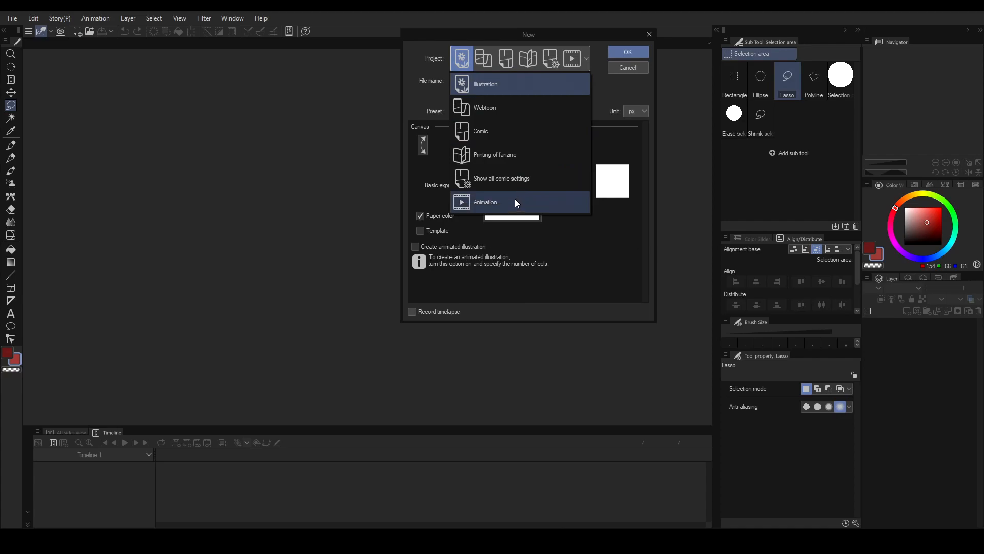
click(484, 201)
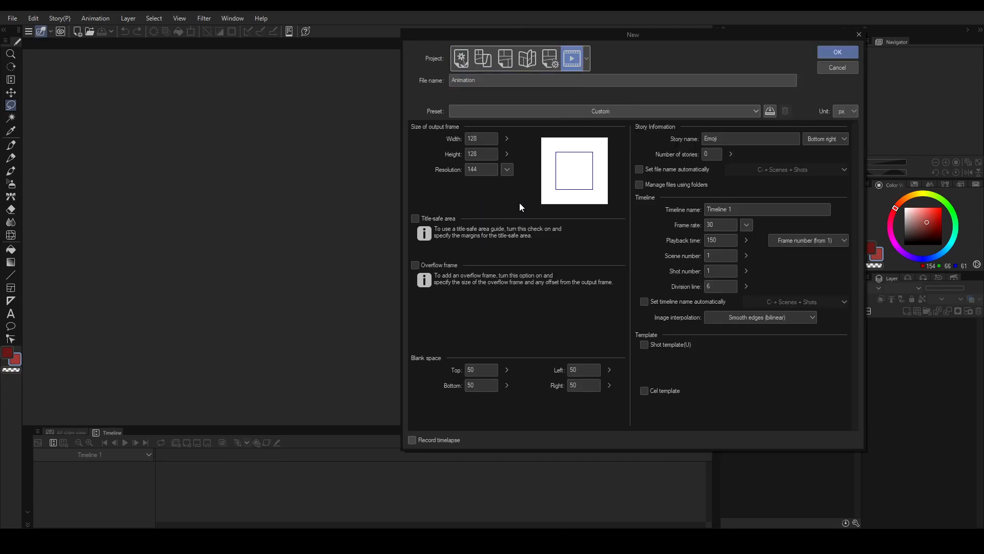
click(480, 139)
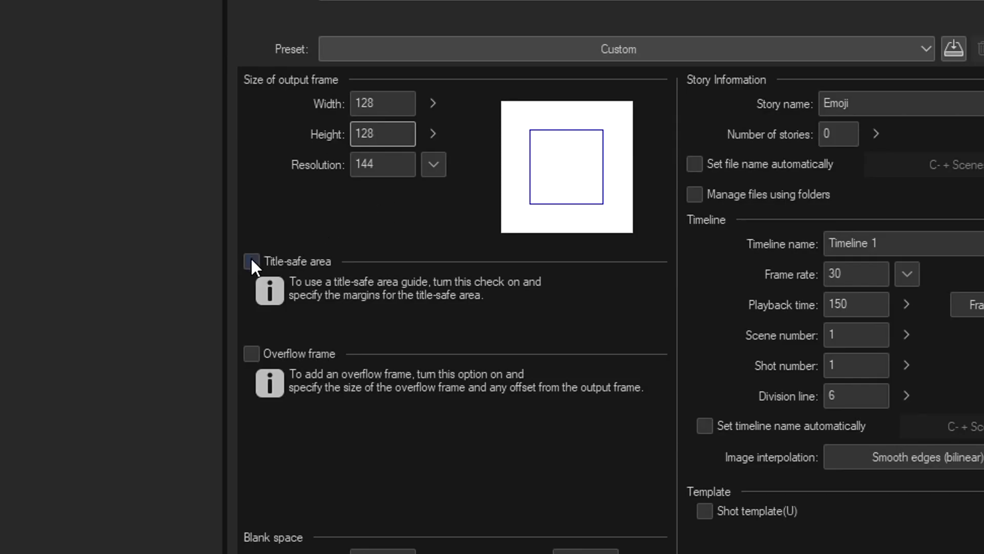
Enable the title-safe area guide and enter a frame rate of 12.
click(251, 261)
text(24)
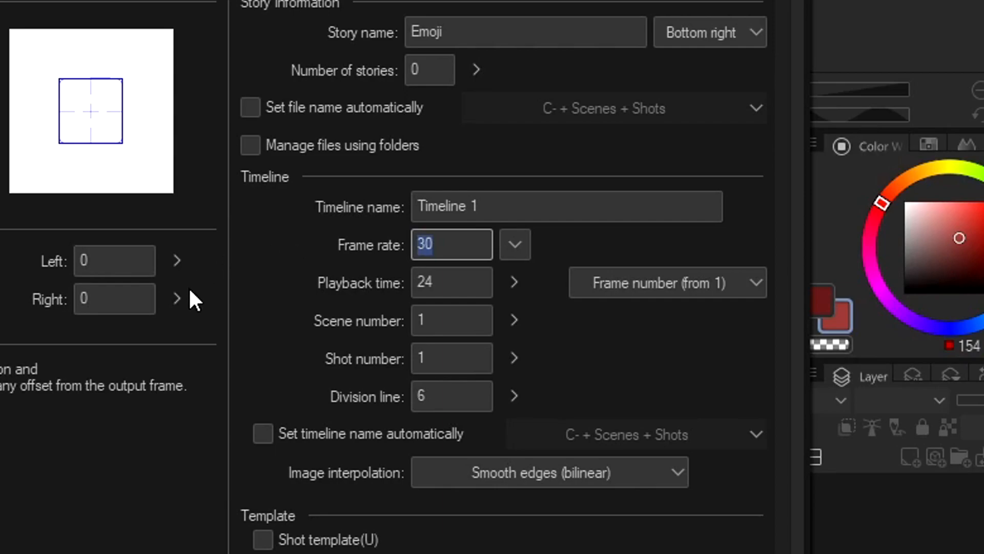
text(12)
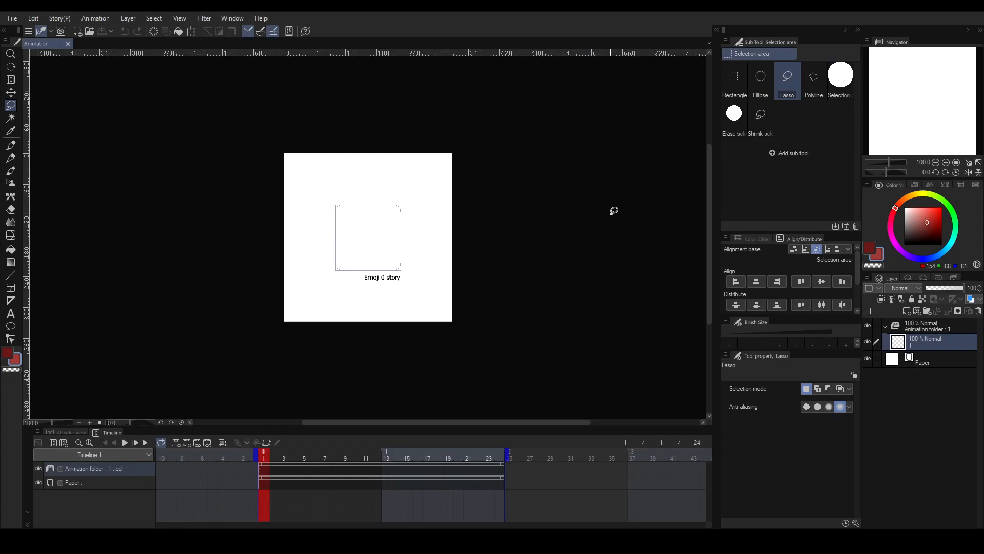
mouse_move(662, 248)
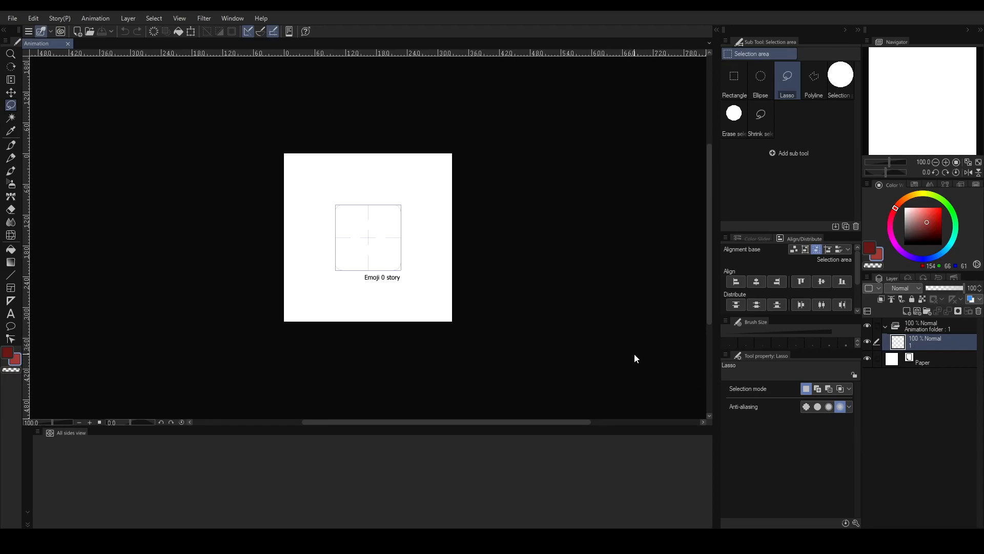
click(231, 17)
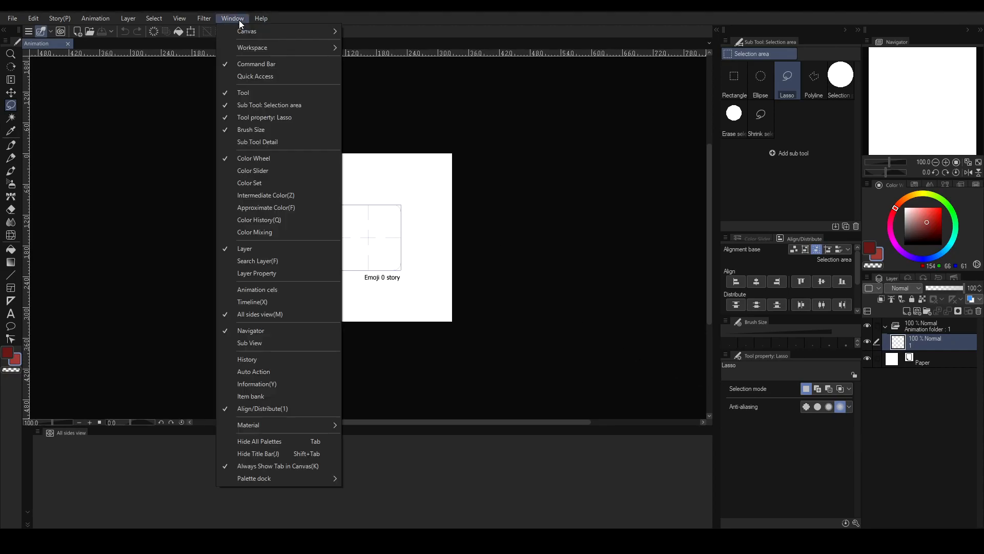
mouse_move(252, 302)
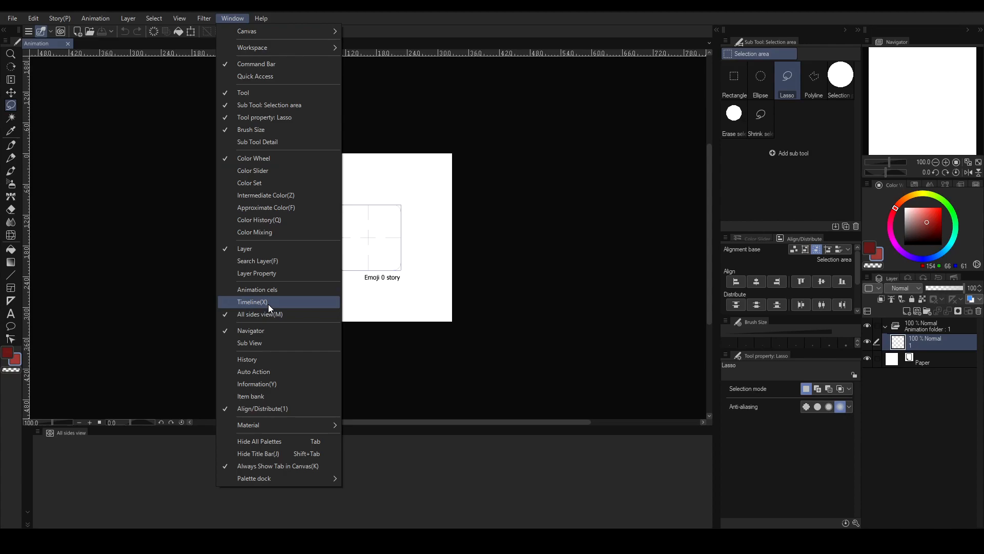
click(251, 302)
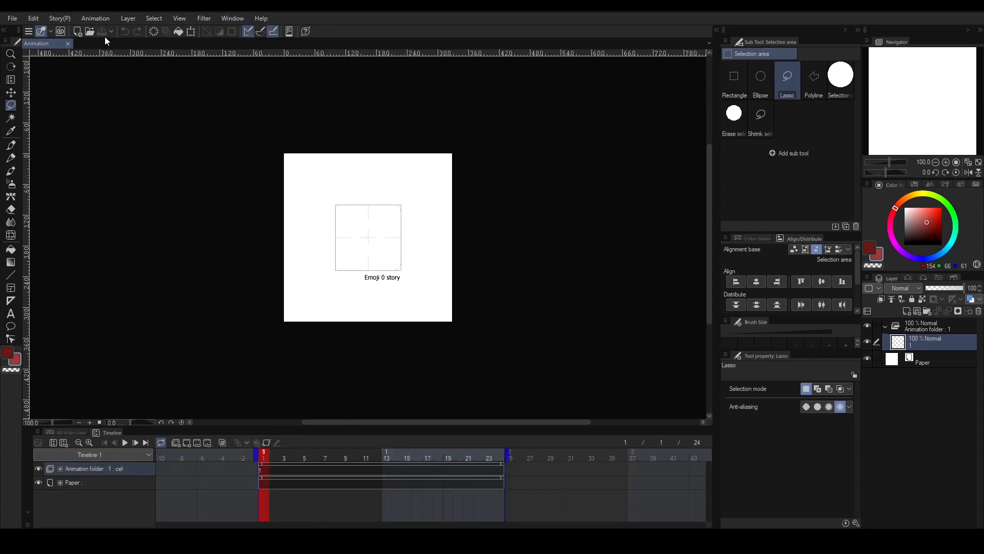
click(96, 18)
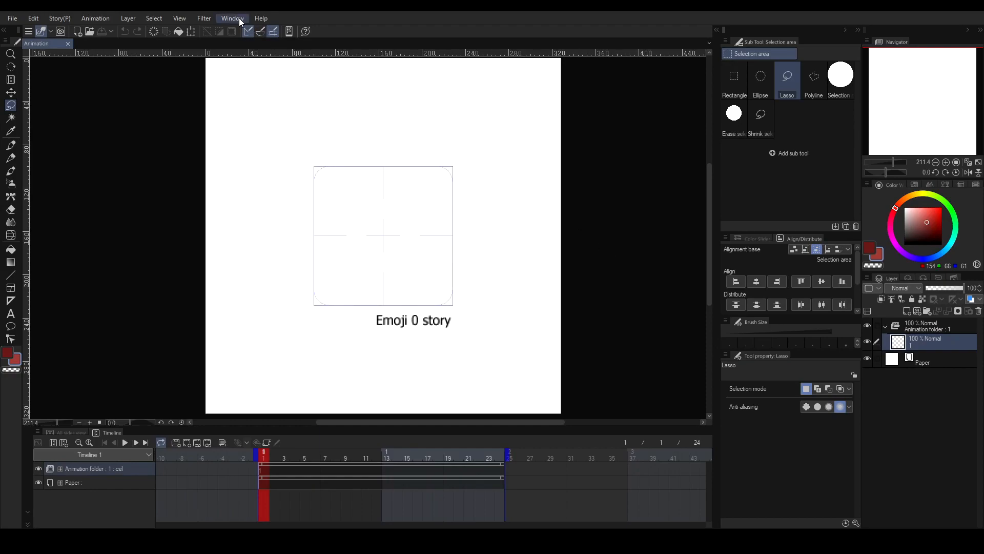
Open a second, actual-size view of the 128×128 canvas from the Window menu.
click(232, 17)
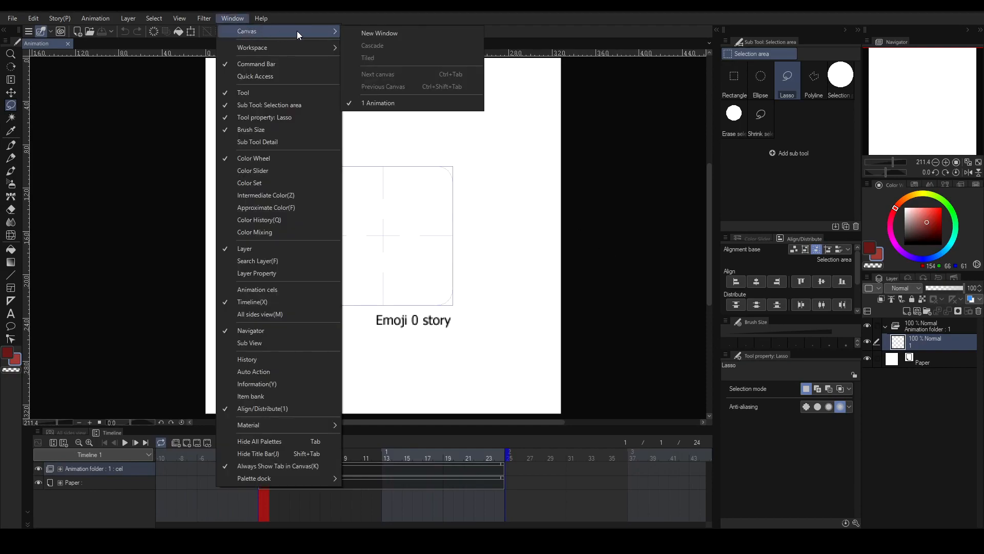
click(380, 32)
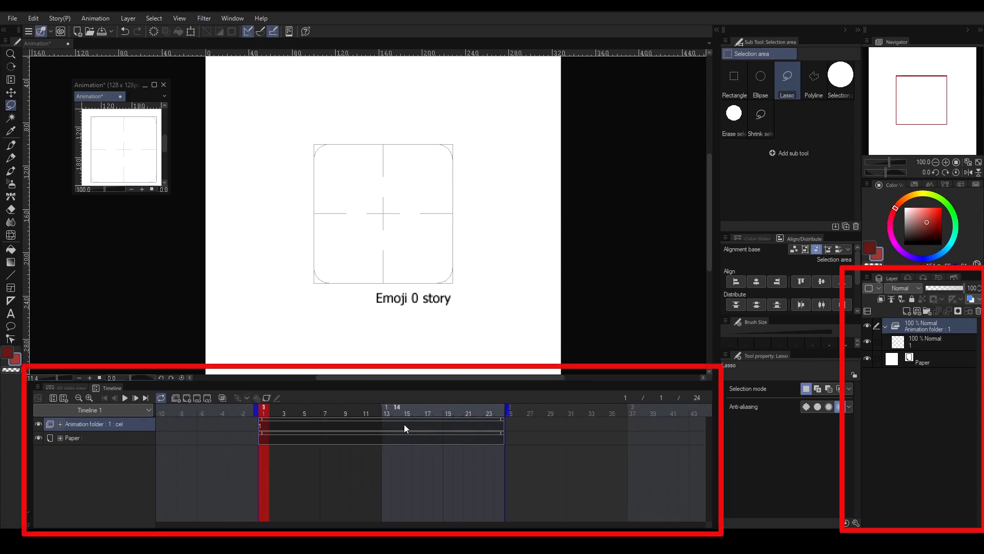
mouse_move(422, 466)
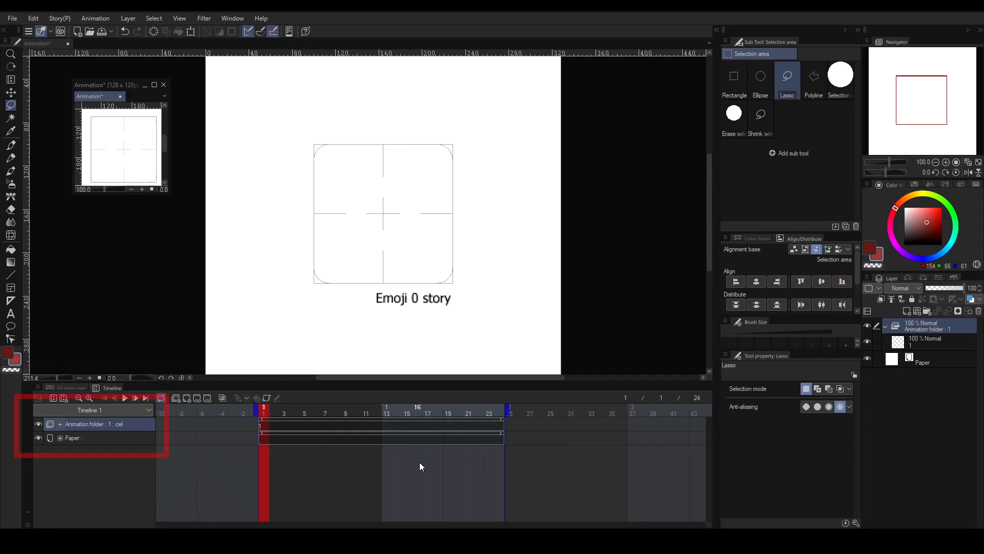
Add an animation folder and new cels, with red 2 and blue B test marks.
click(122, 430)
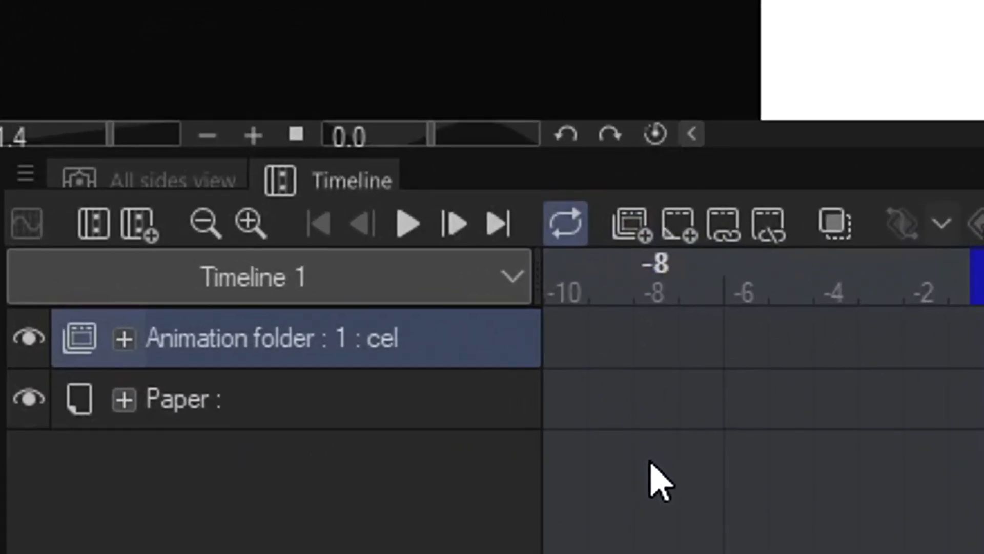
click(628, 224)
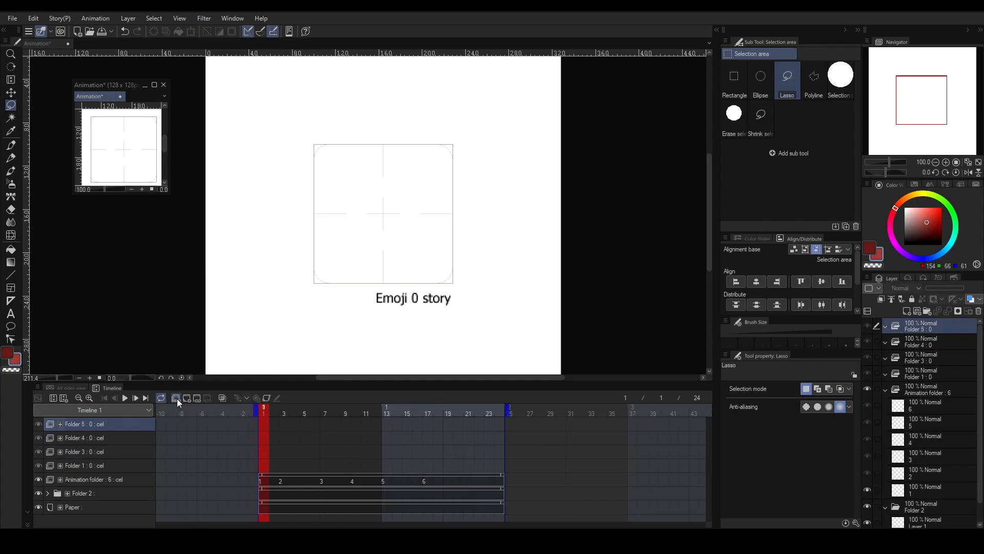
click(124, 397)
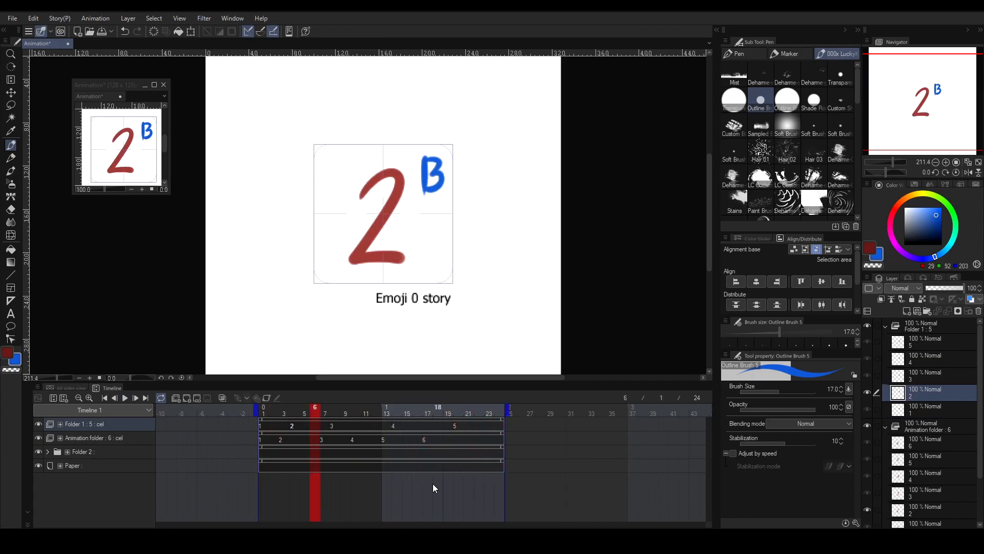
mouse_move(426, 489)
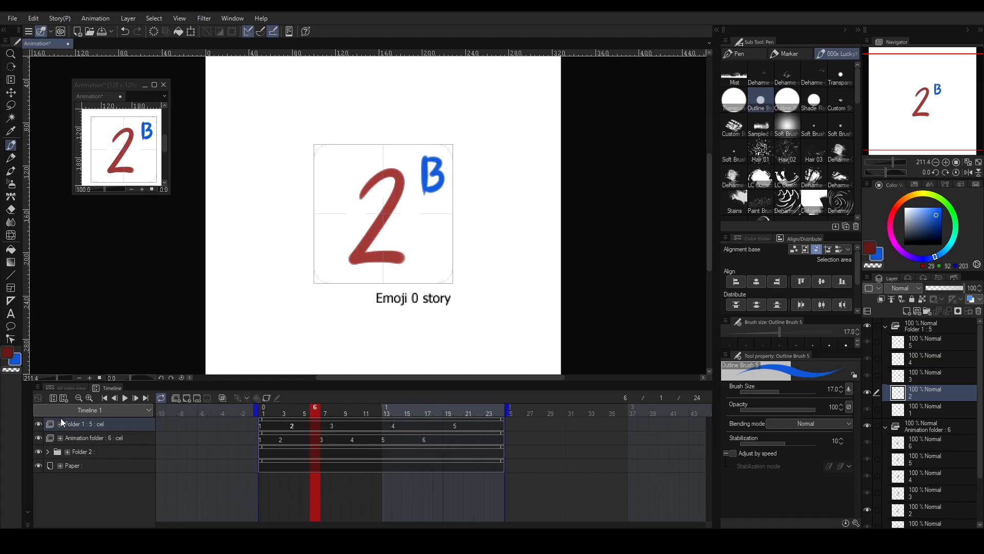
Change the timeline frame rate to 8 through the timeline options.
click(37, 389)
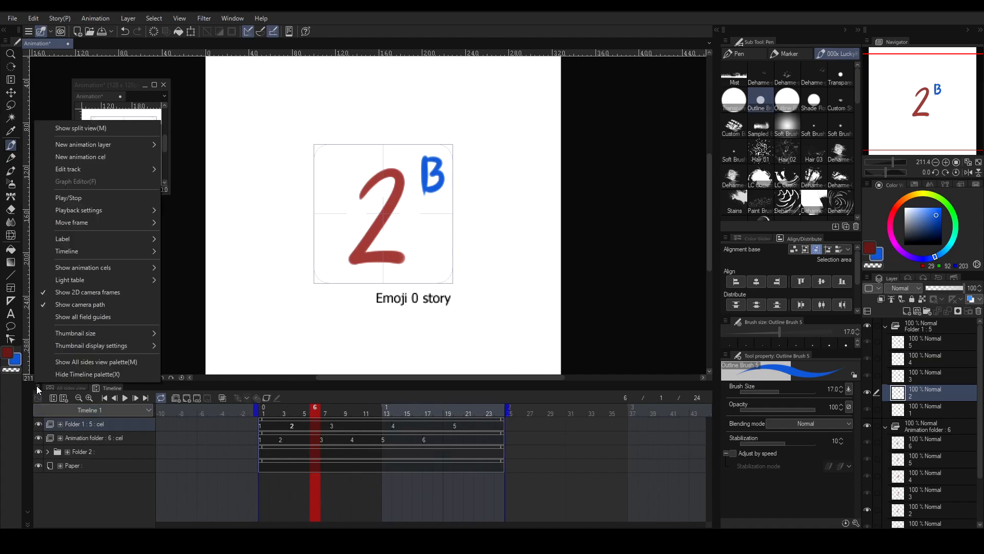
mouse_move(38, 322)
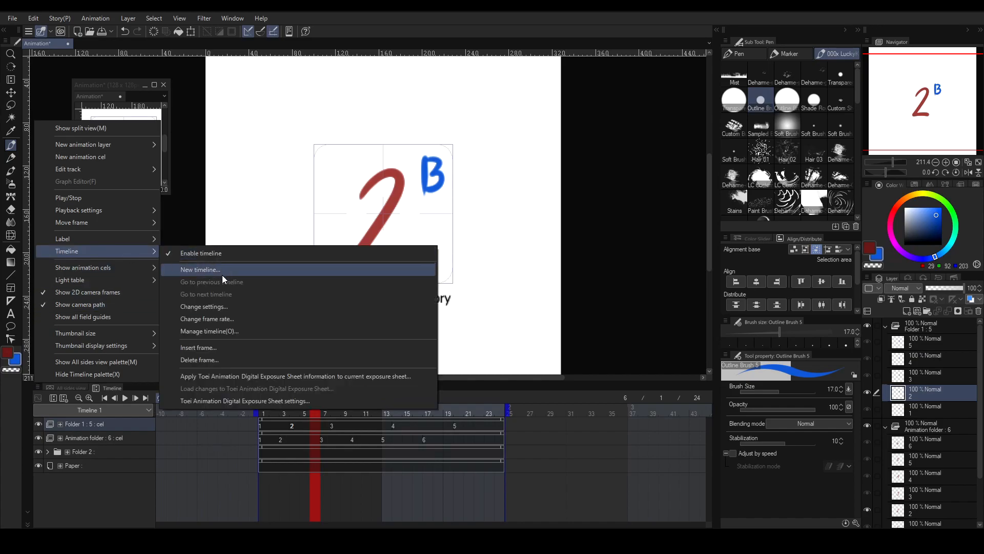
click(206, 319)
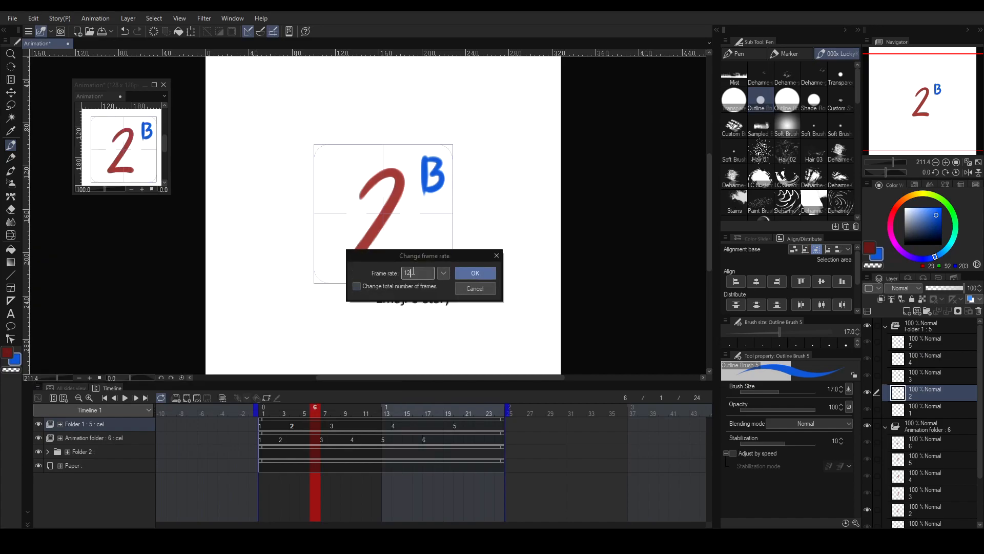
text(8)
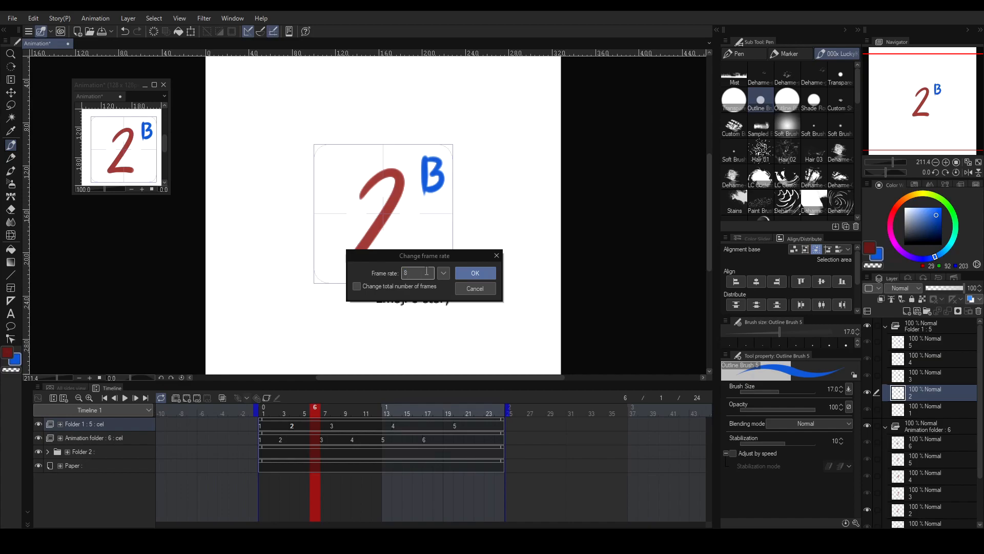
click(474, 272)
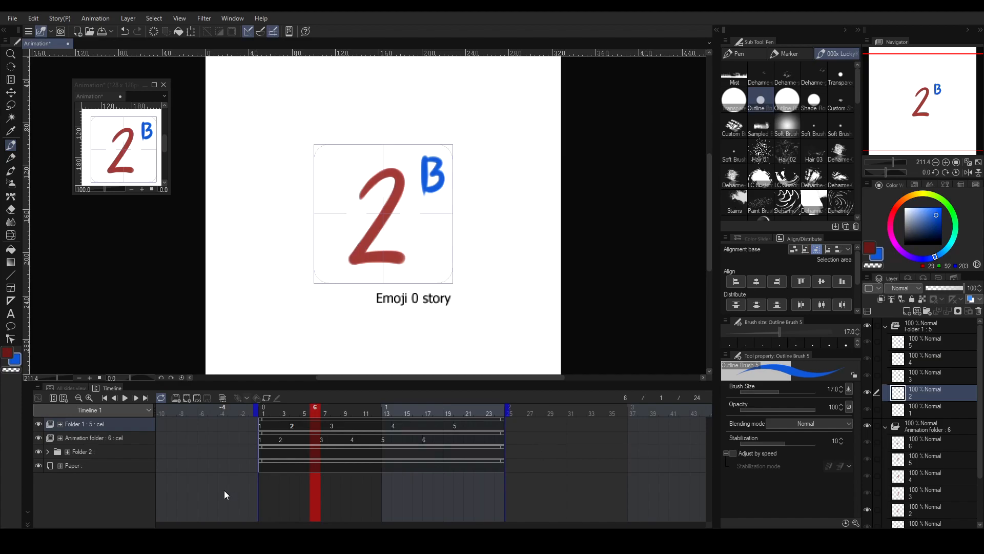
mouse_move(163, 489)
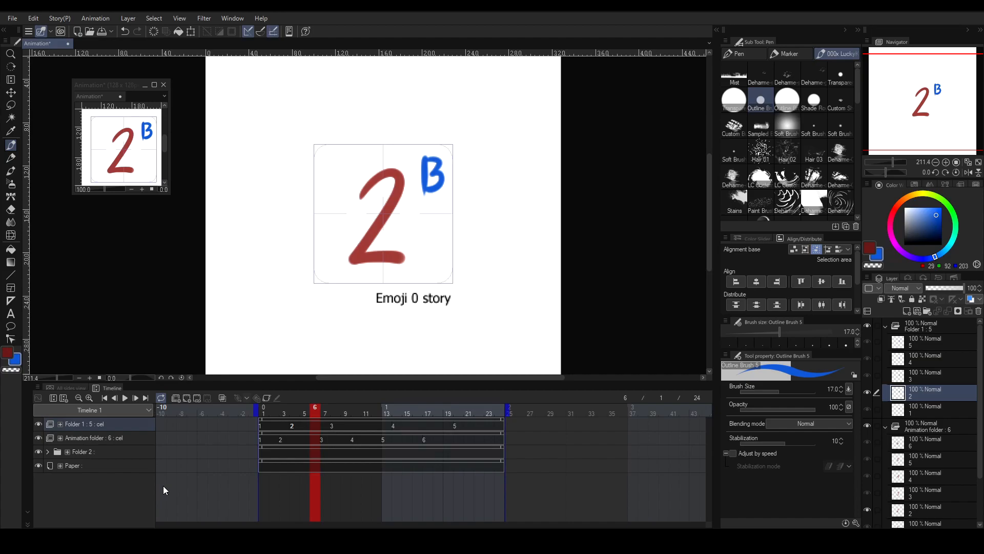
mouse_move(44, 397)
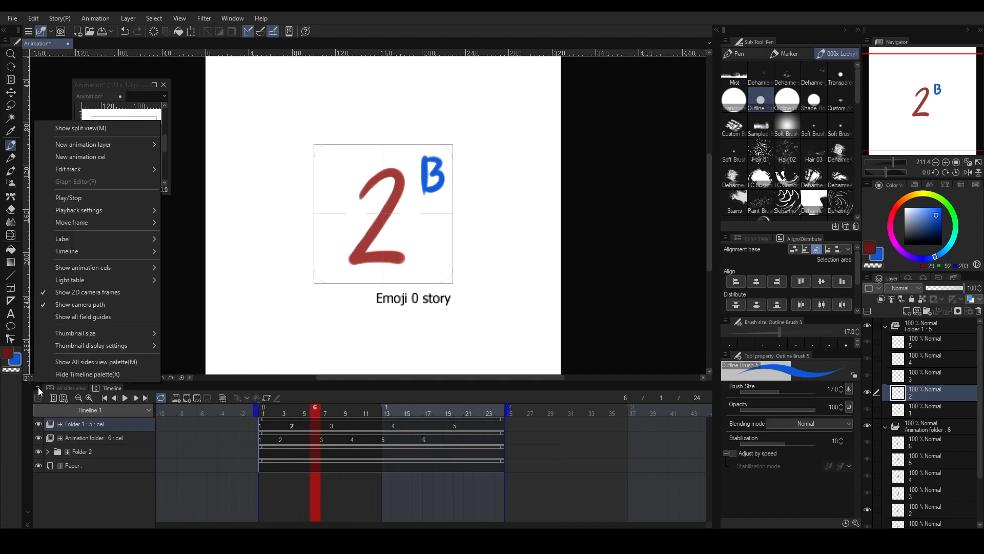
Pick a cel thumbnail size from the timeline's Thumbnail size options.
click(75, 333)
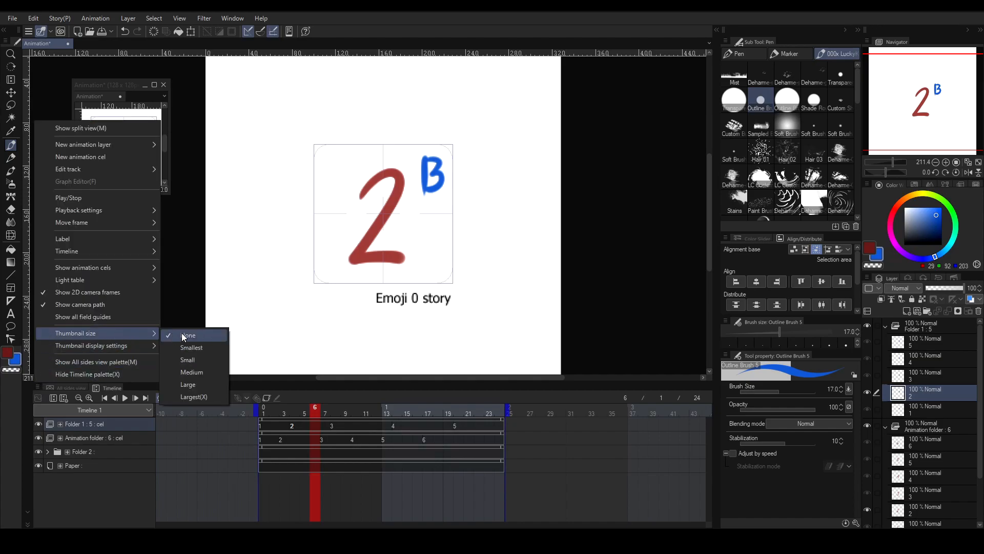
click(191, 372)
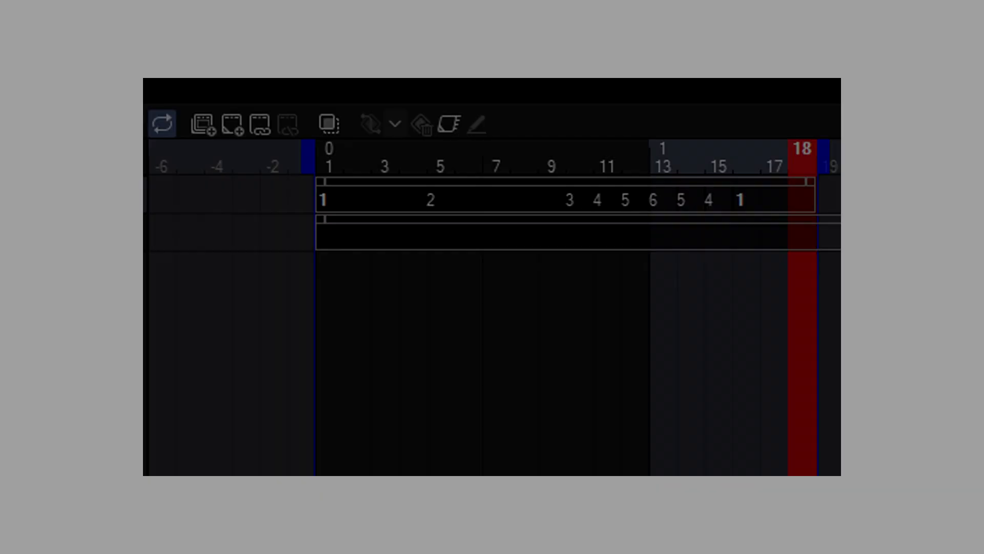
click(366, 199)
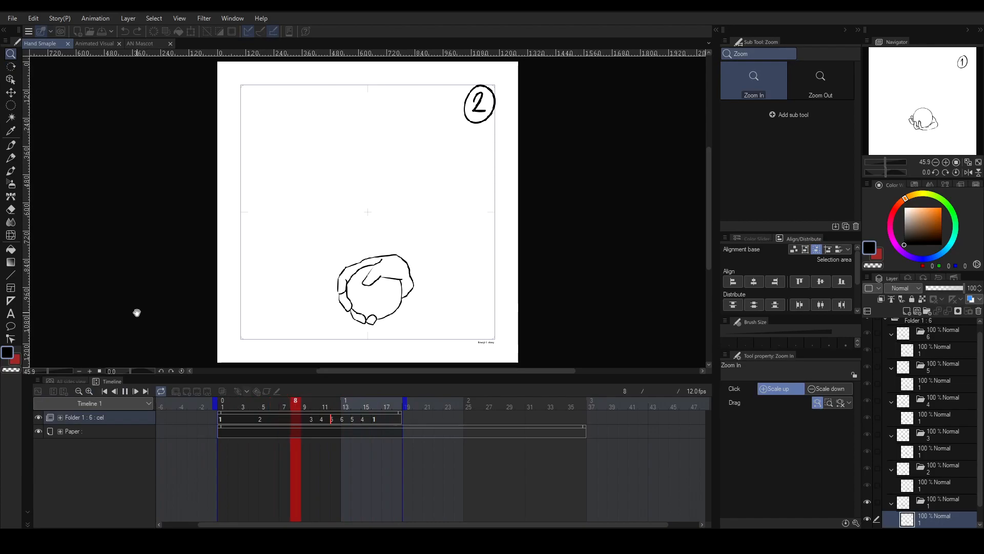
click(345, 402)
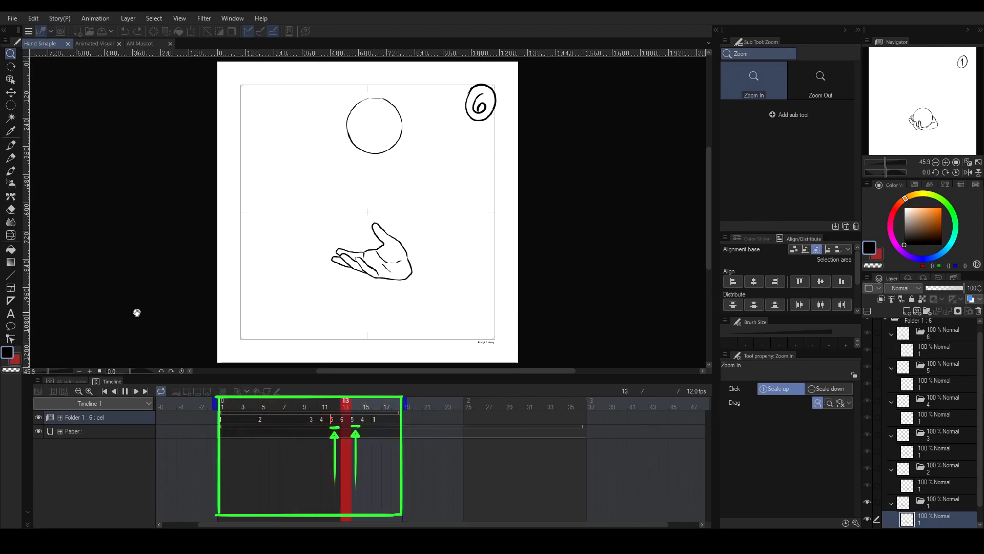
click(355, 406)
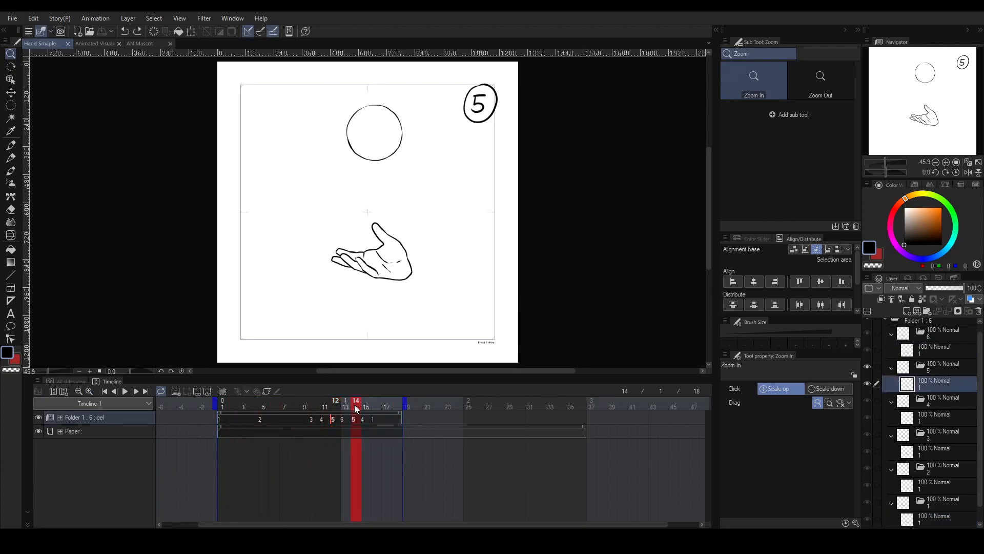
click(335, 400)
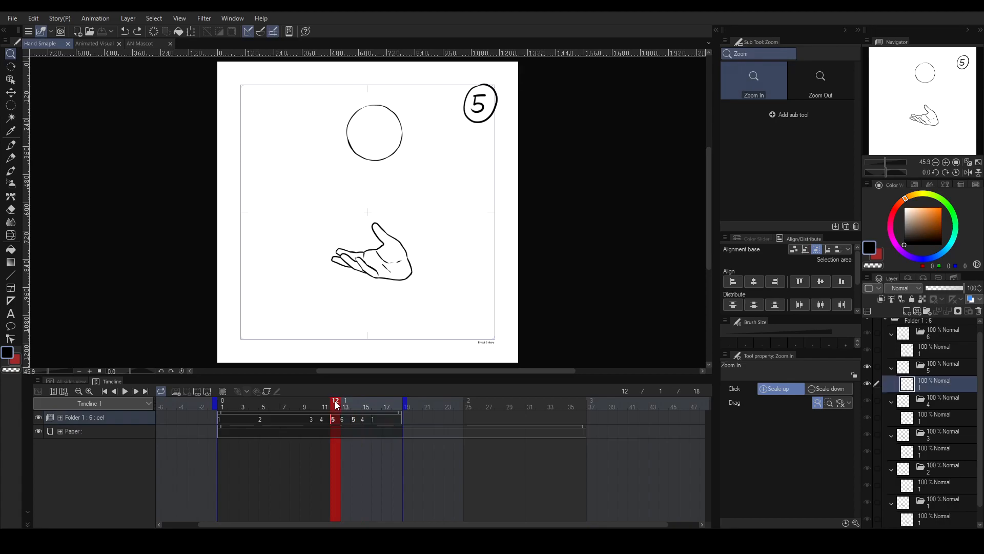
click(356, 400)
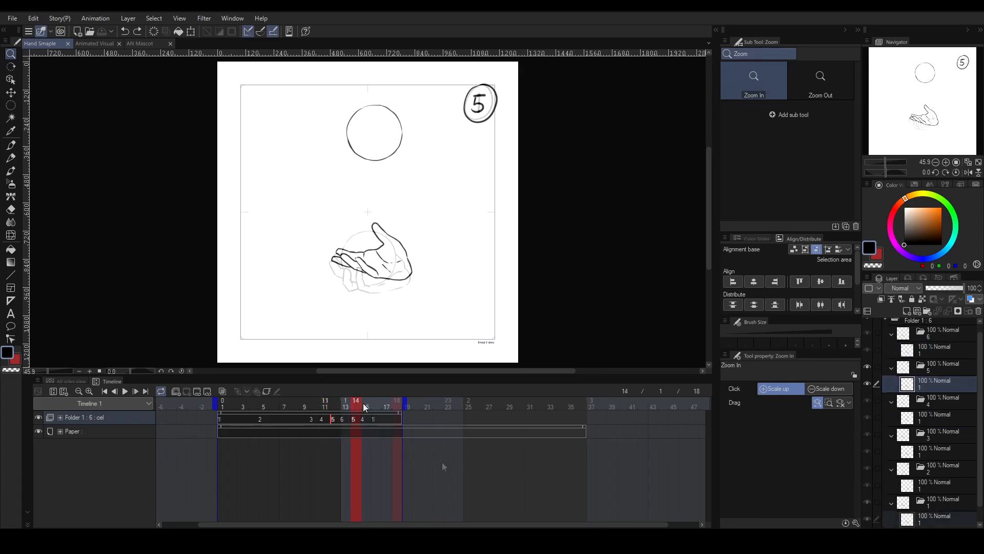
click(397, 406)
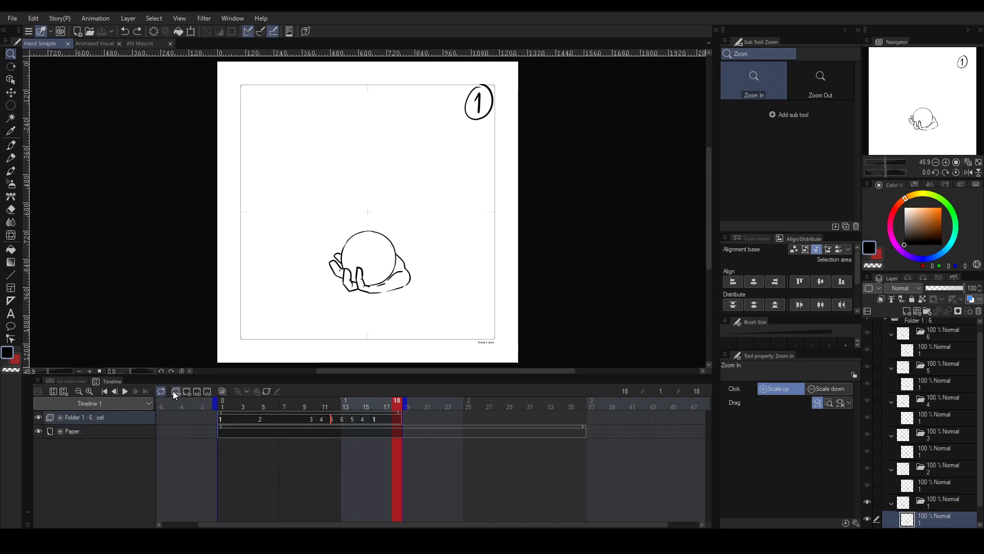
mouse_move(176, 391)
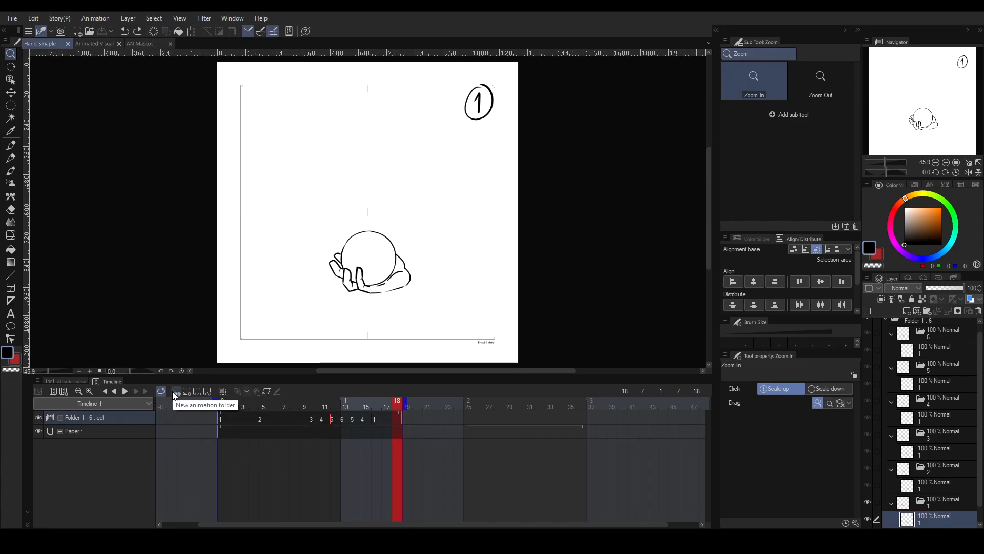
mouse_move(186, 392)
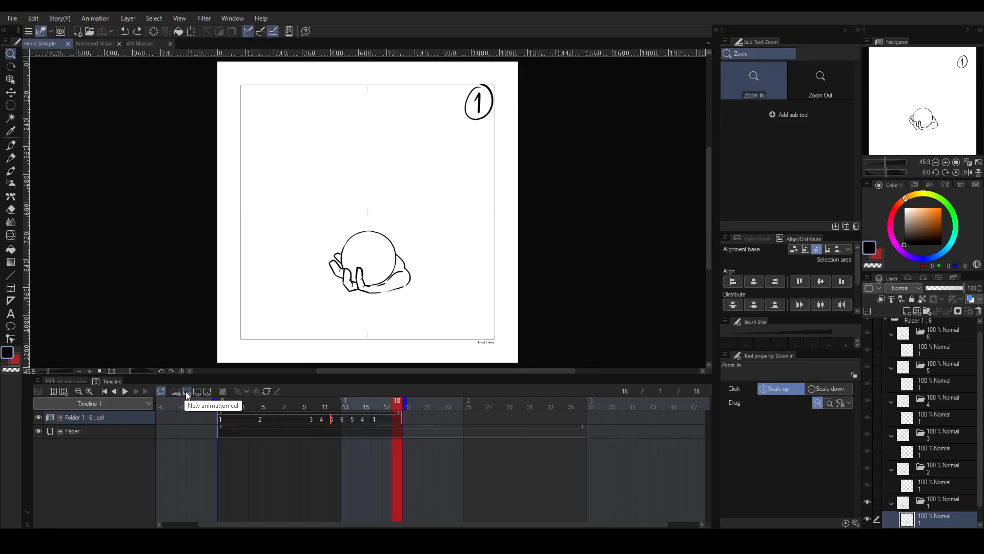
Add a blank cel at frame 18 and rename it 10.
click(185, 391)
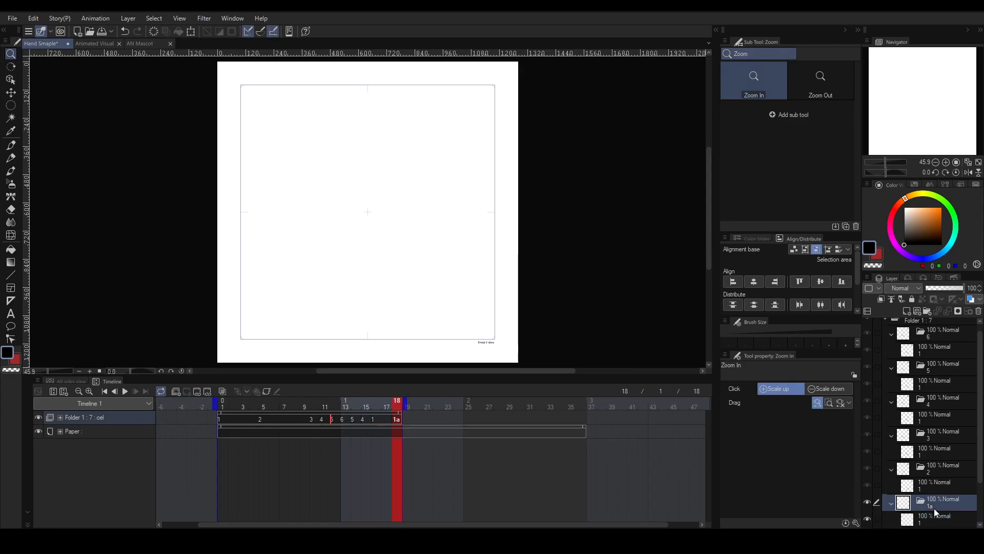
double_click(934, 503)
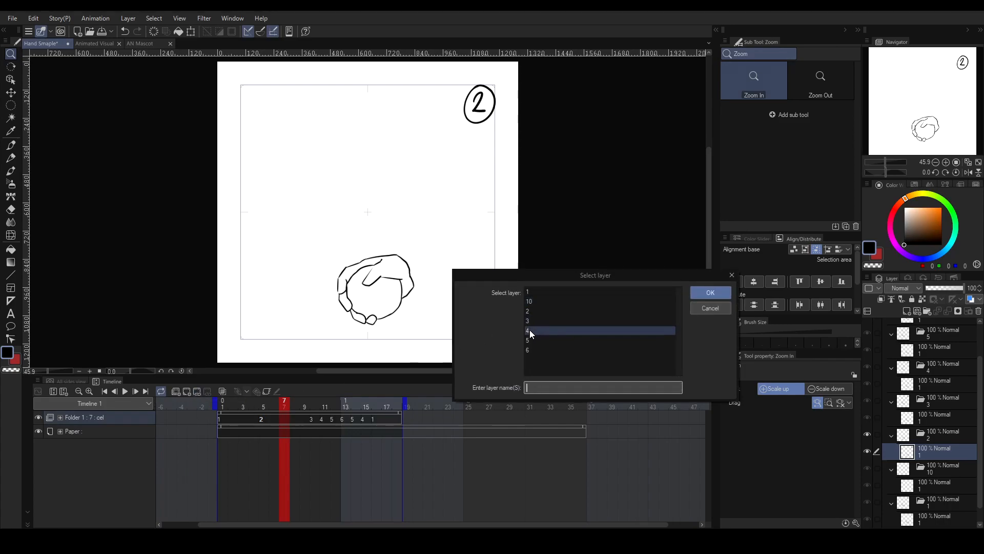
Dismiss the cel chooser, then pick the cel that plays at frame 7.
click(710, 292)
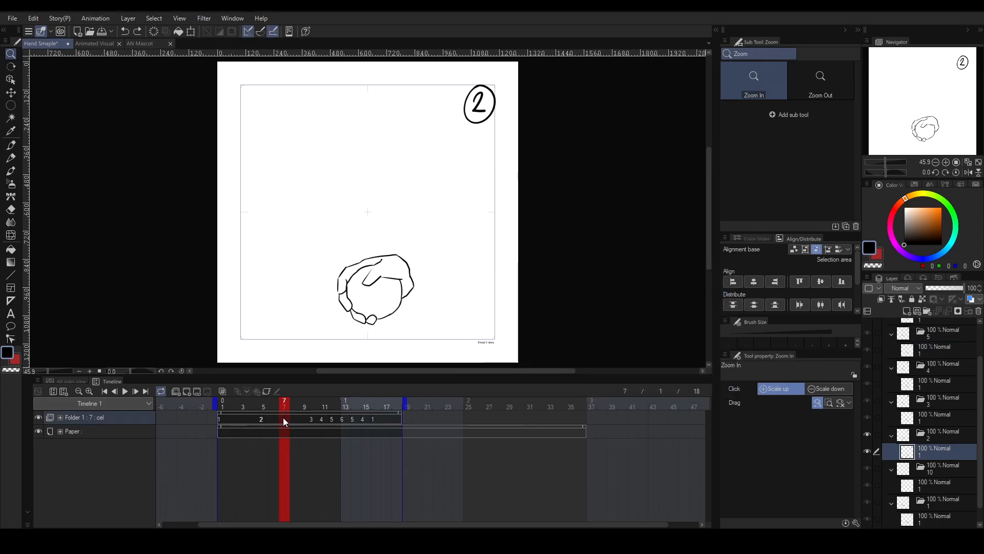
right_click(283, 420)
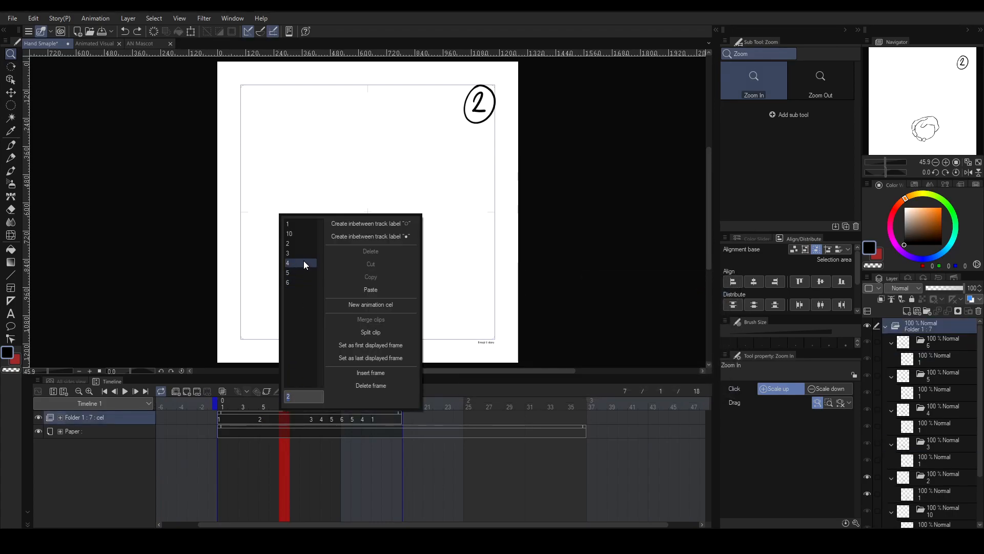
click(370, 304)
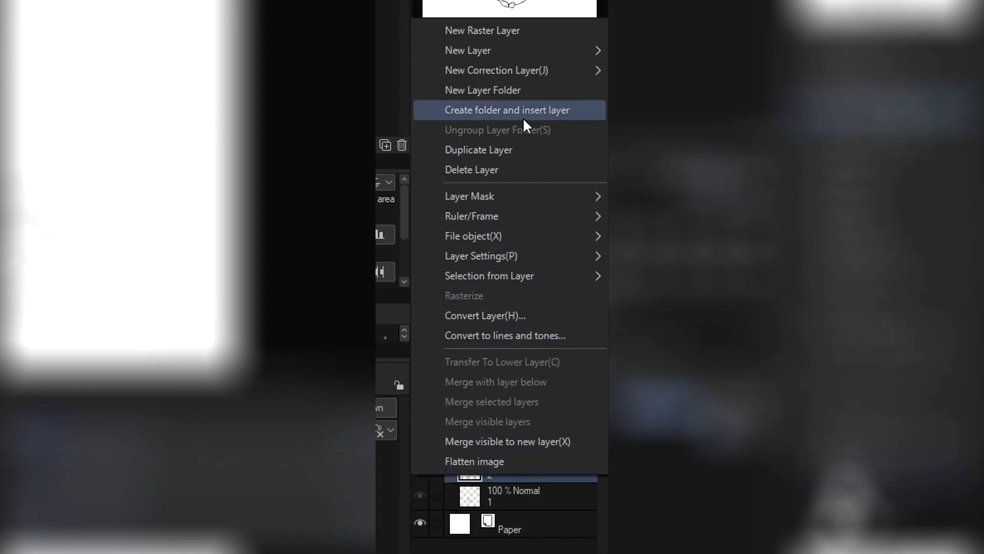
Wrap cel 2 in its own new folder with Create folder and insert layer.
click(506, 110)
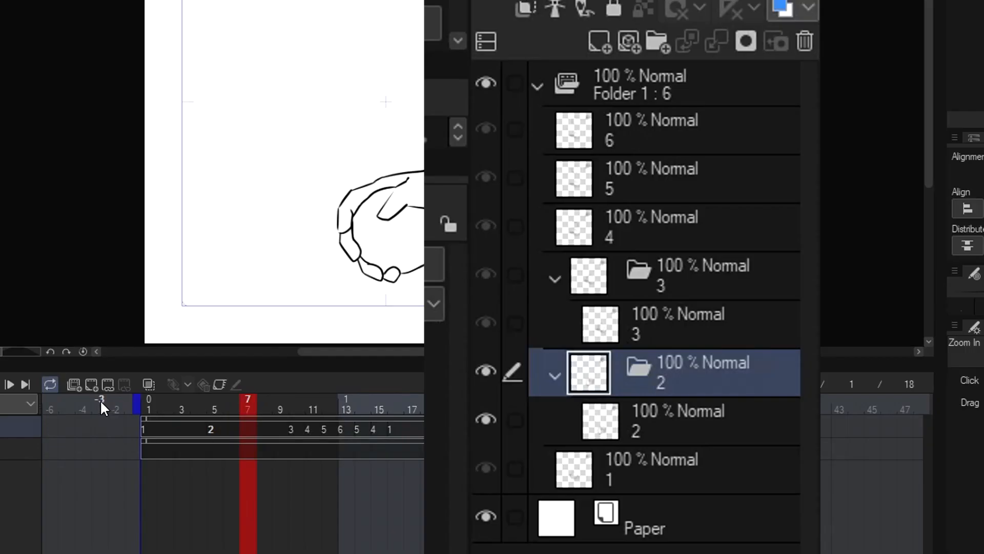
click(90, 384)
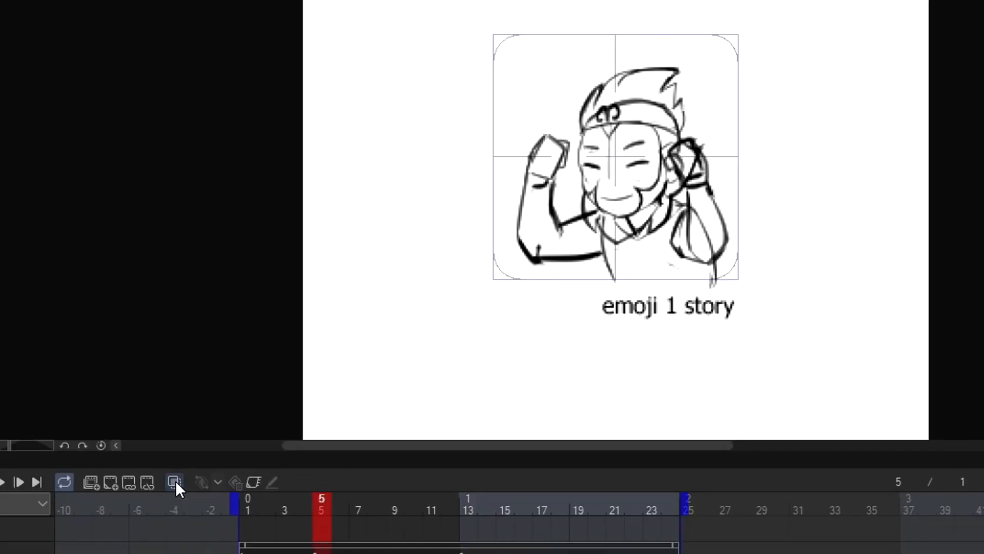
Enable onion skin and confirm one previous cel red, one next green, 25% opacity.
click(174, 482)
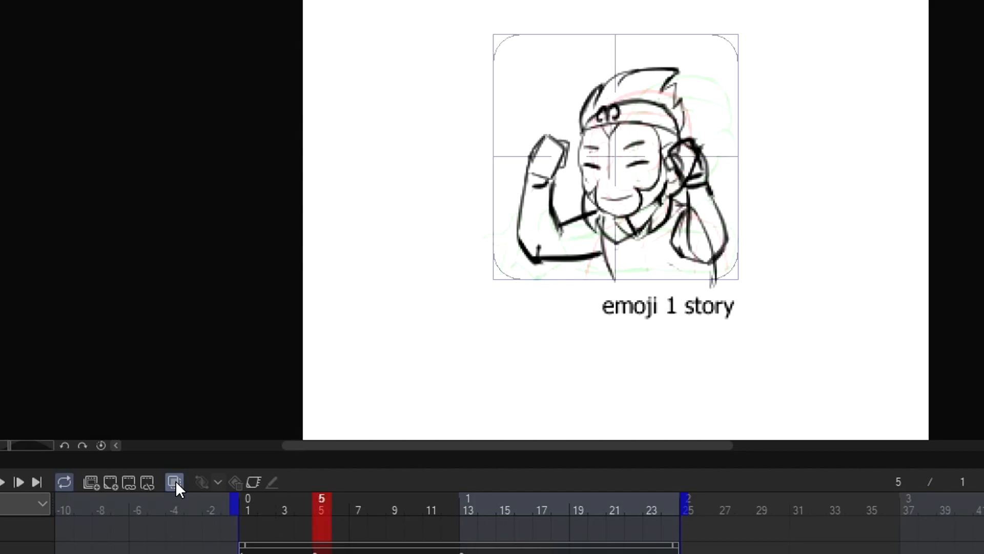
click(95, 18)
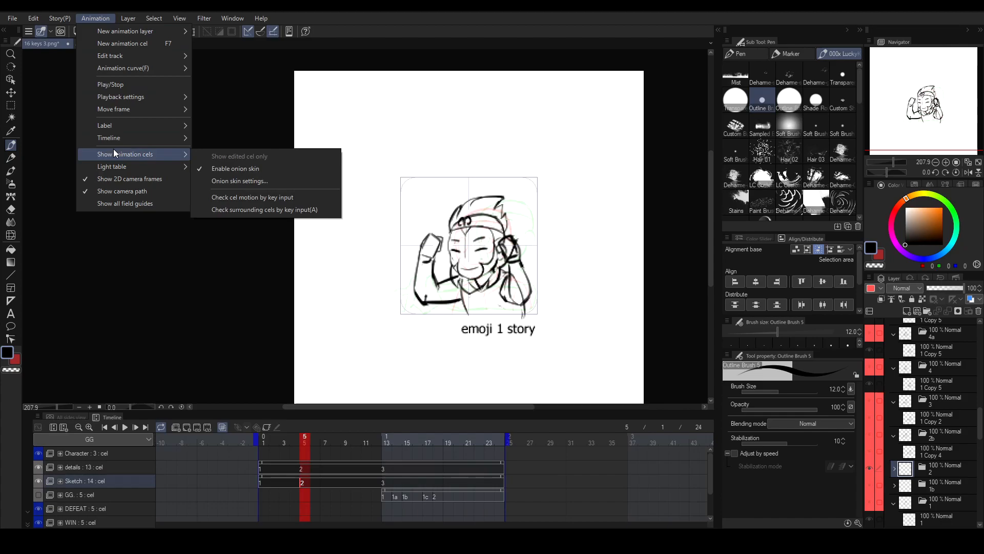
mouse_move(239, 181)
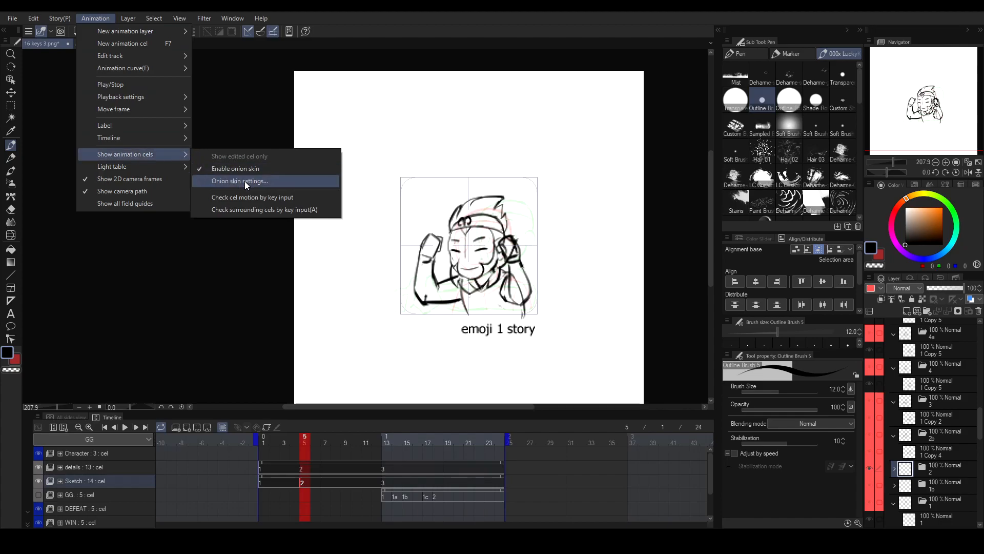
click(238, 181)
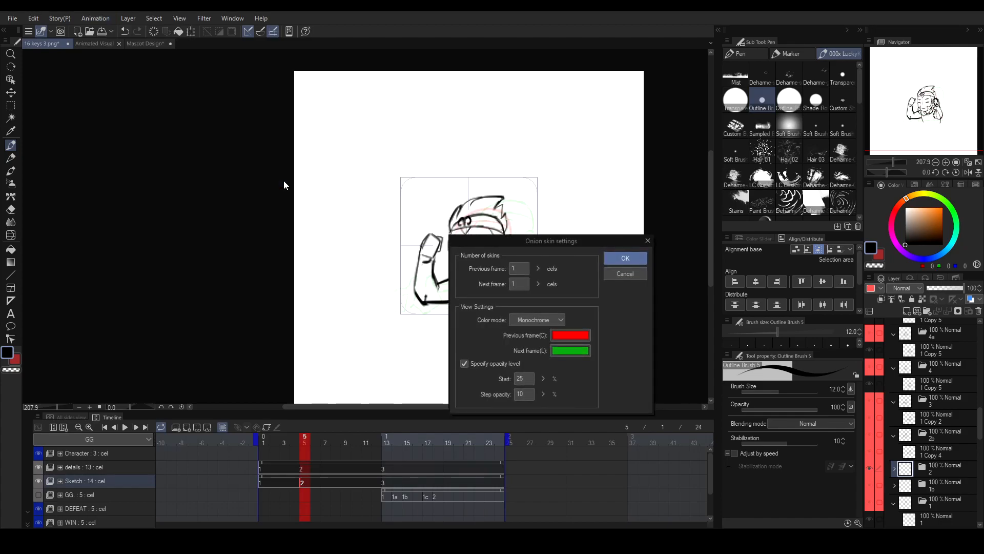
click(195, 43)
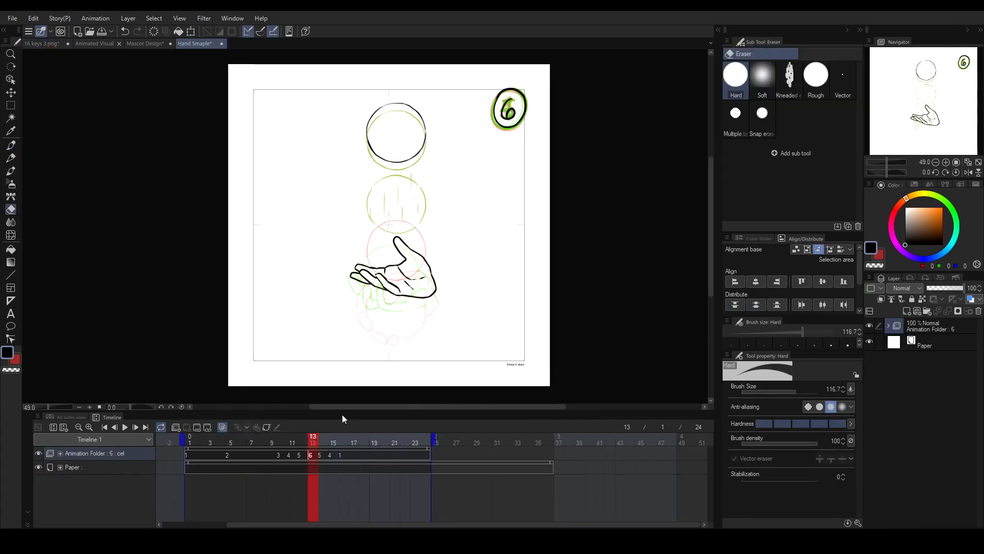
click(344, 436)
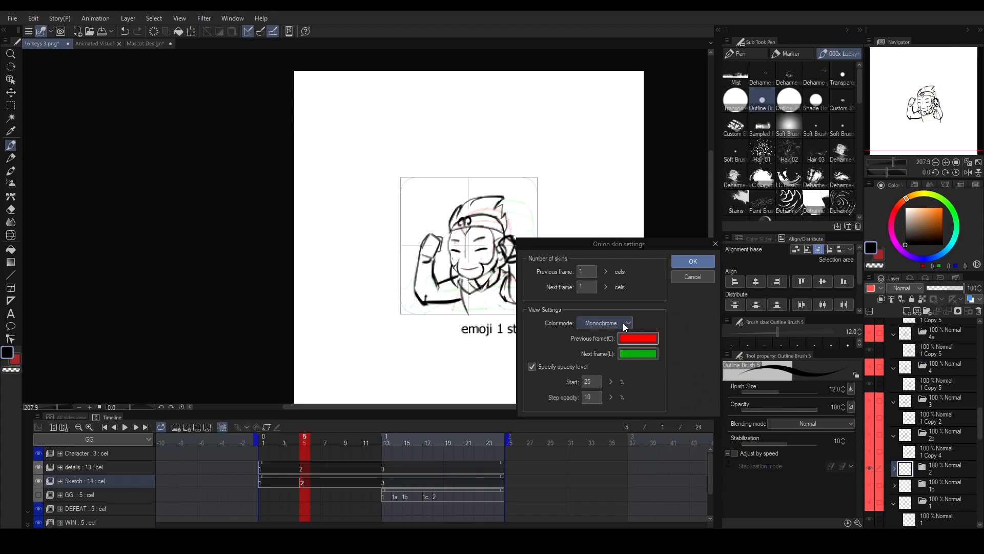
mouse_move(693, 261)
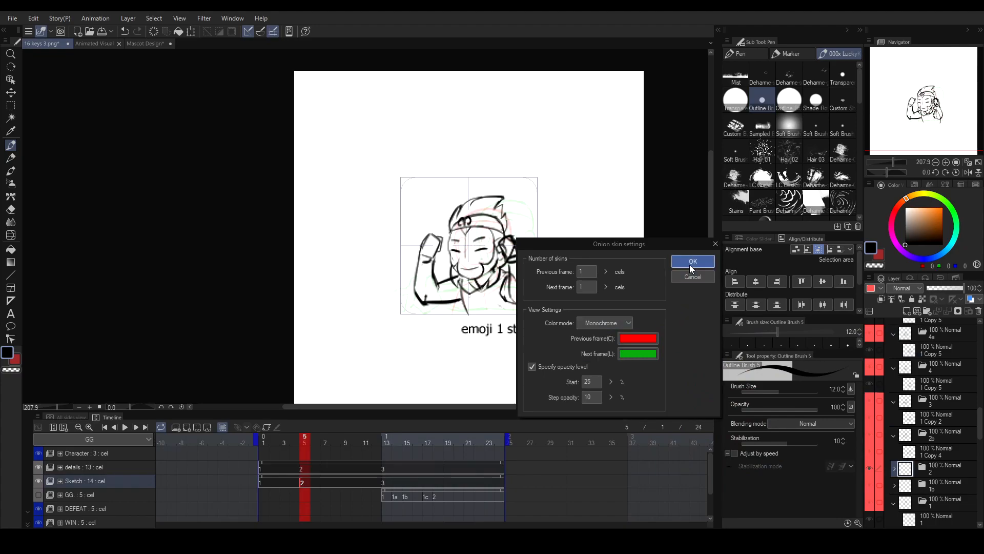